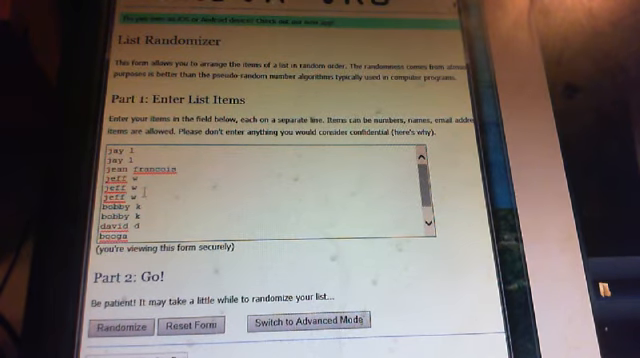
scroll(down, 3)
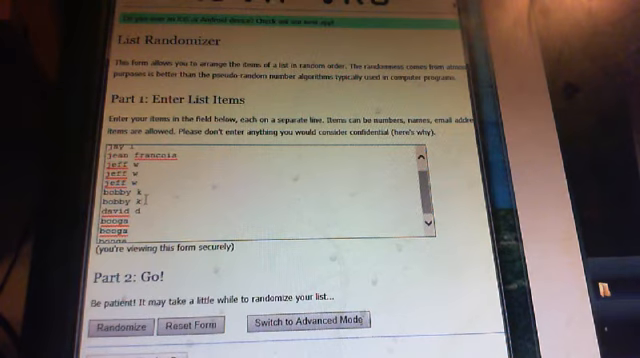